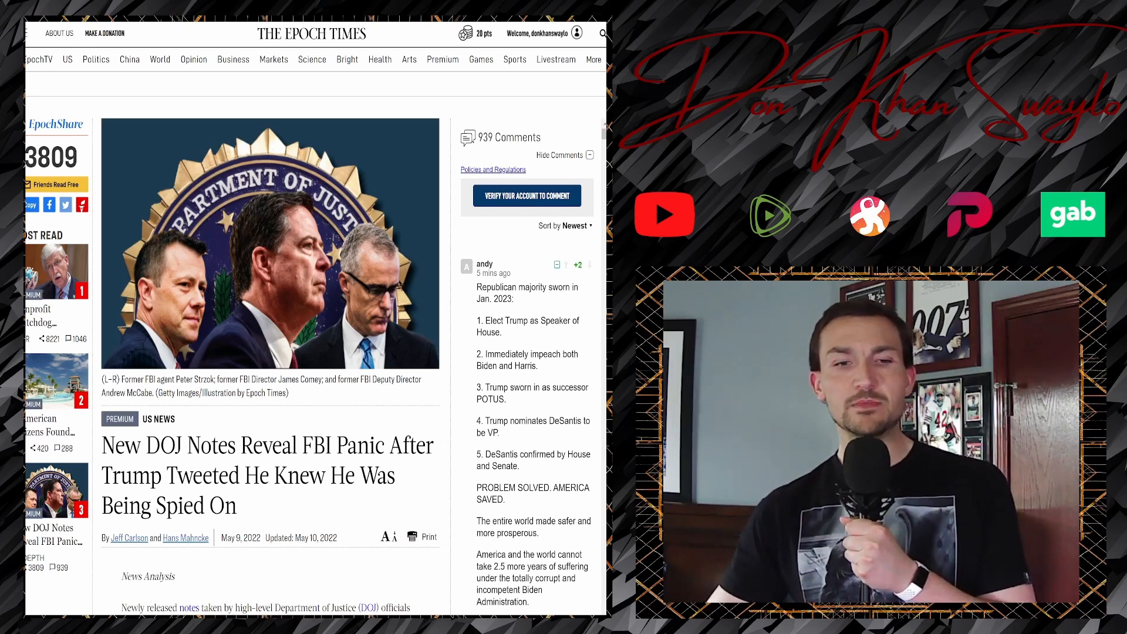
scroll("down", 3)
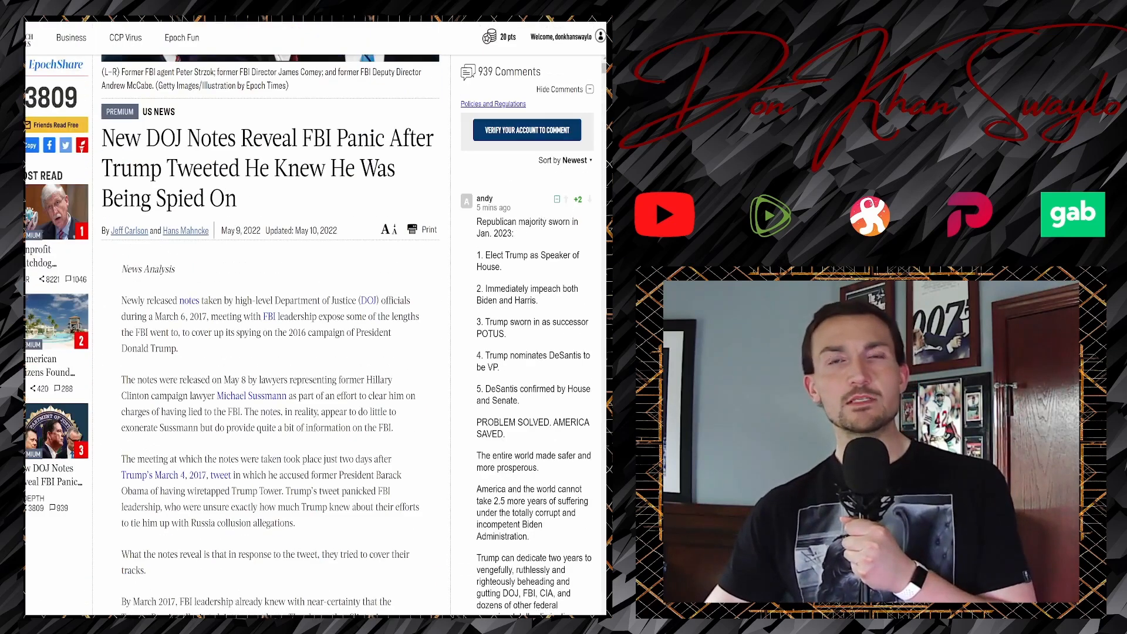
scroll("down", 3)
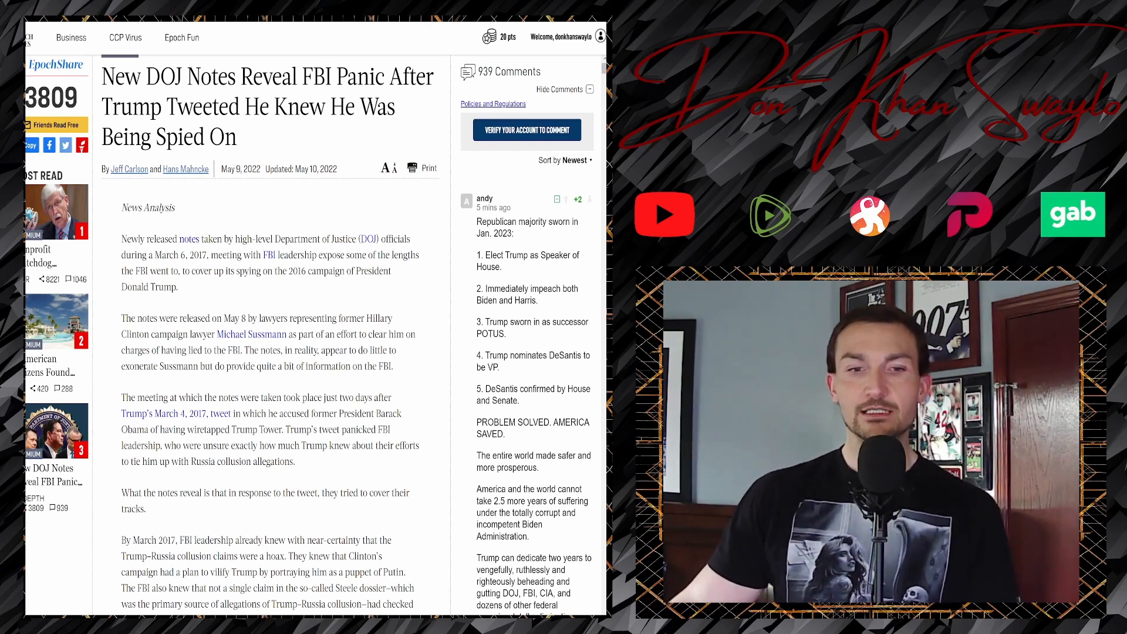
scroll("down", 3)
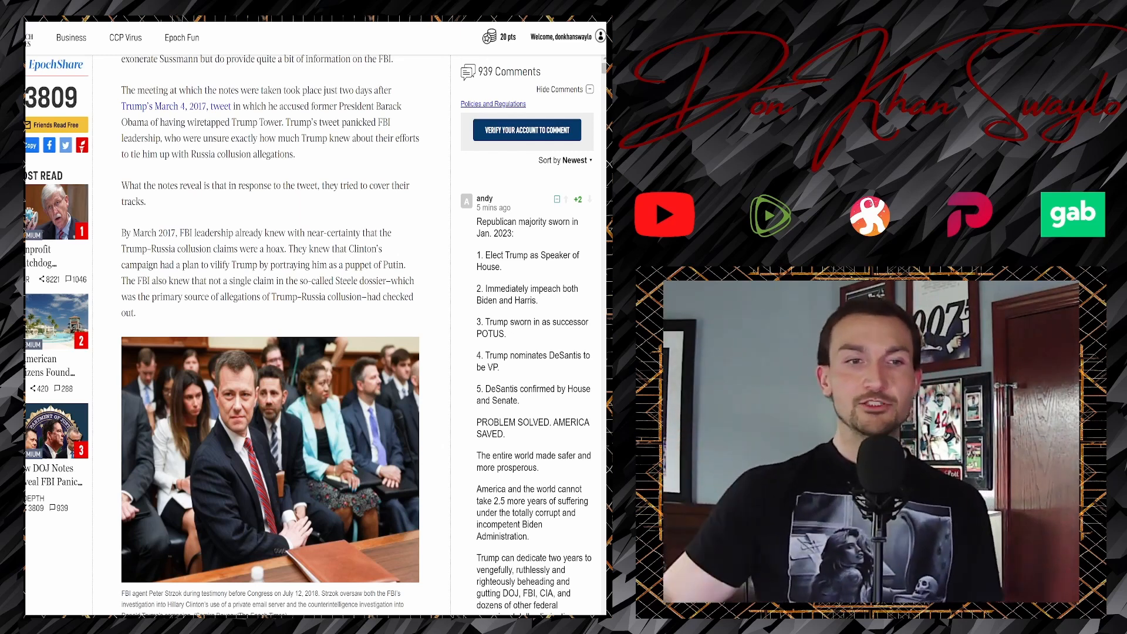
scroll("down", 3)
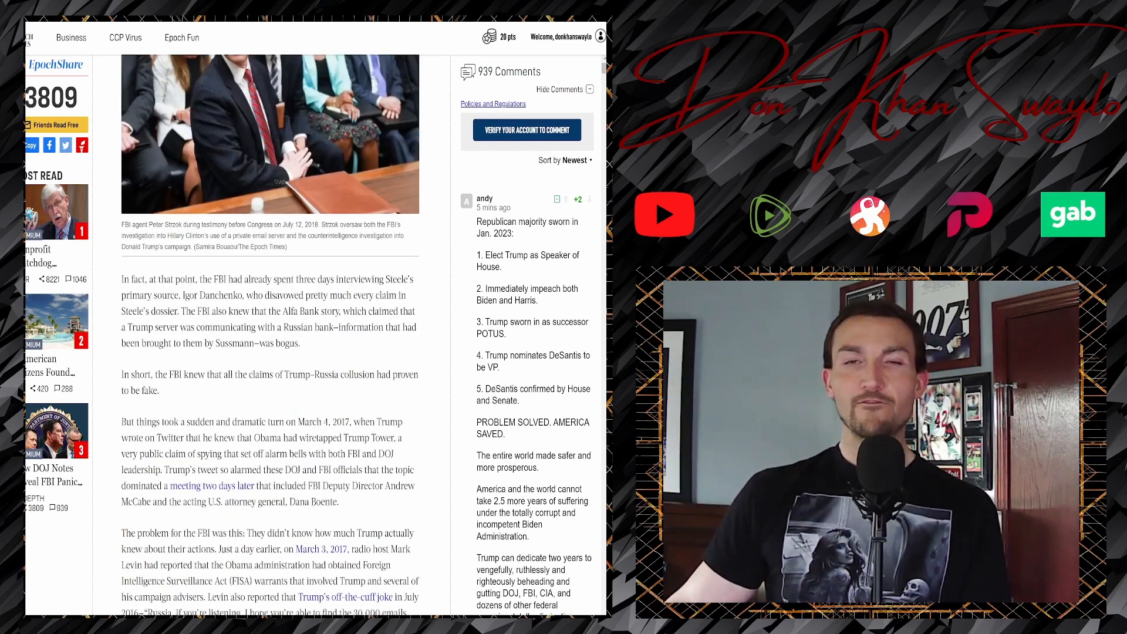
scroll("down", 3)
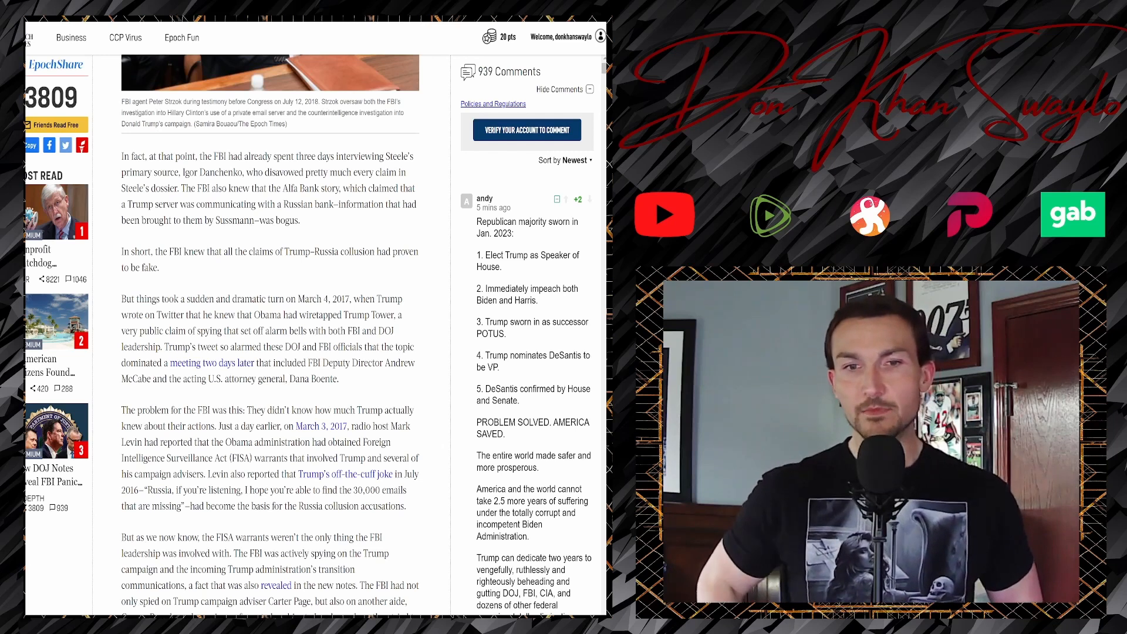
scroll("down", 3)
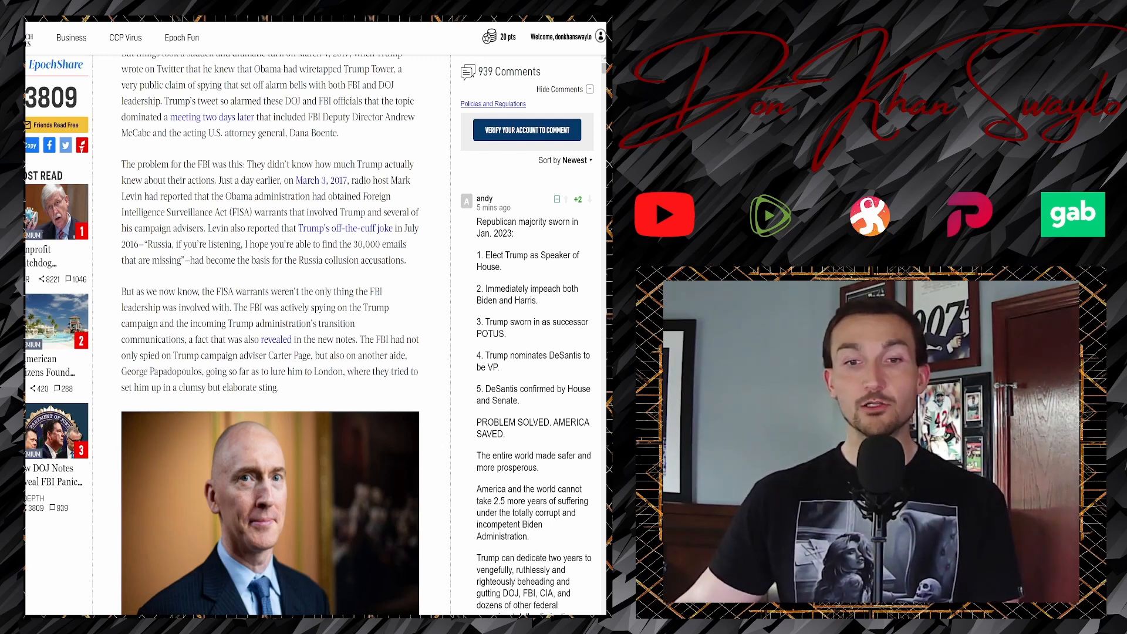
scroll("down", 3)
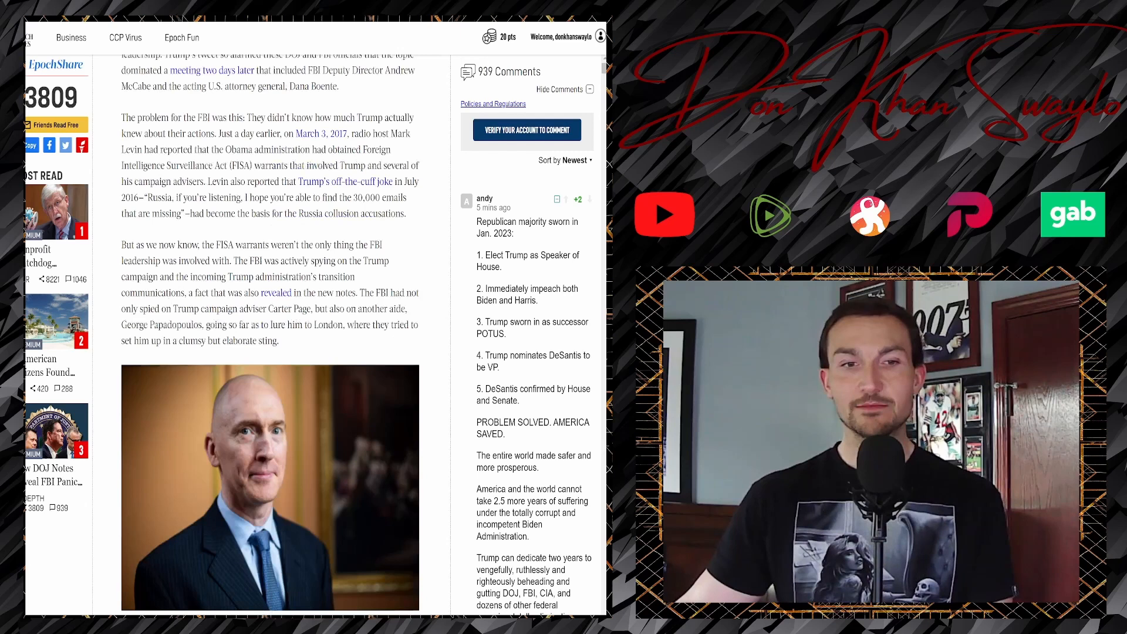
scroll("down", 3)
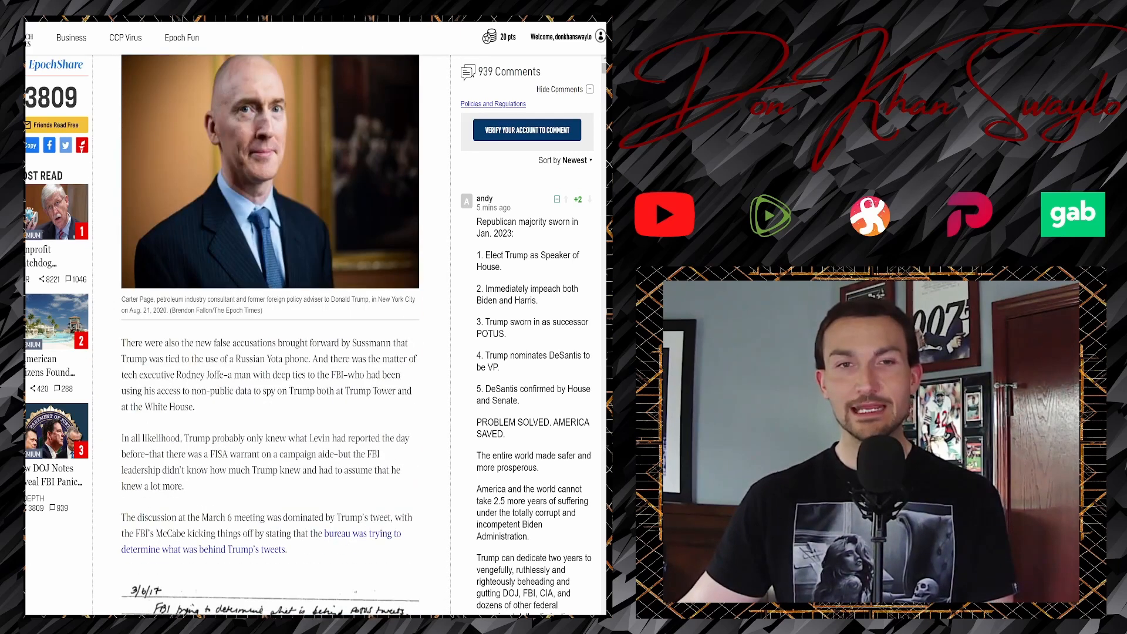
scroll("down", 3)
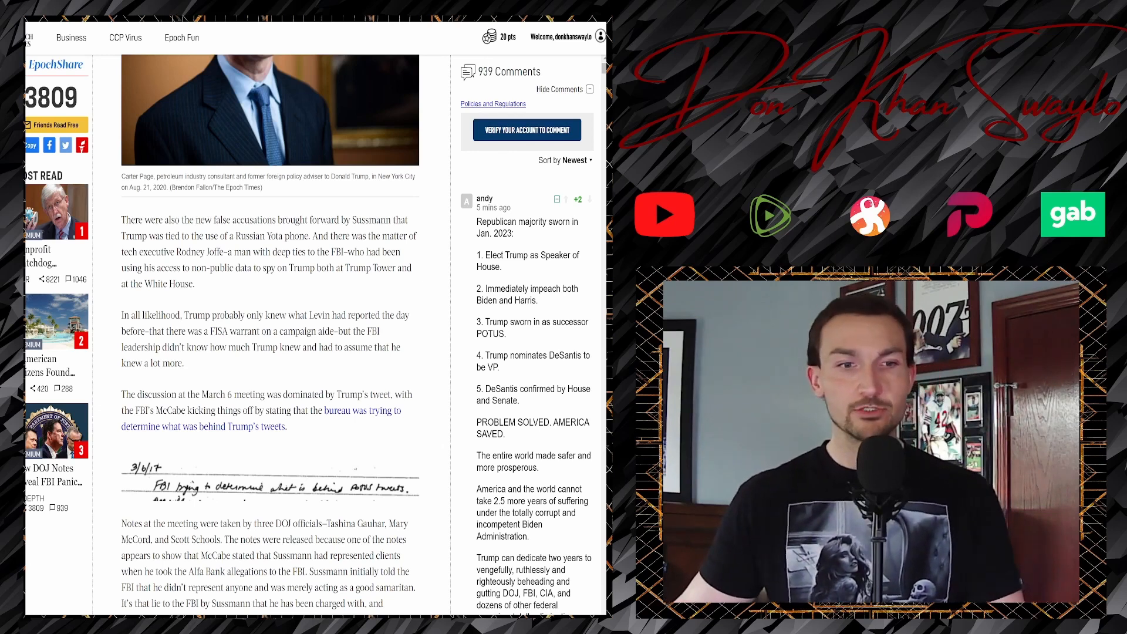
scroll("down", 3)
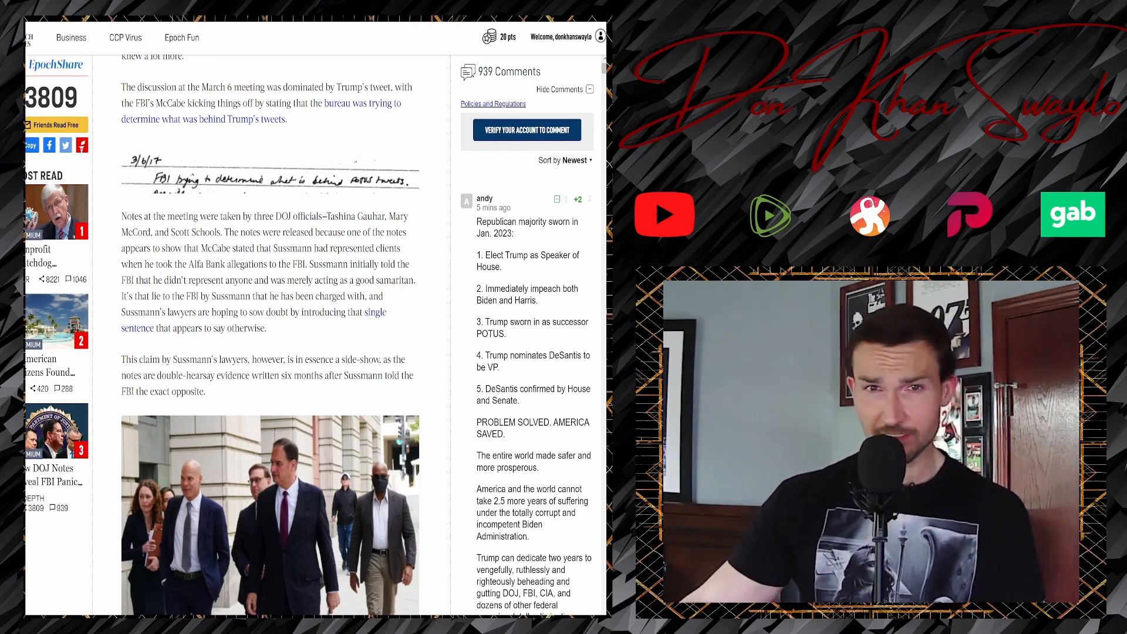
scroll("down", 3)
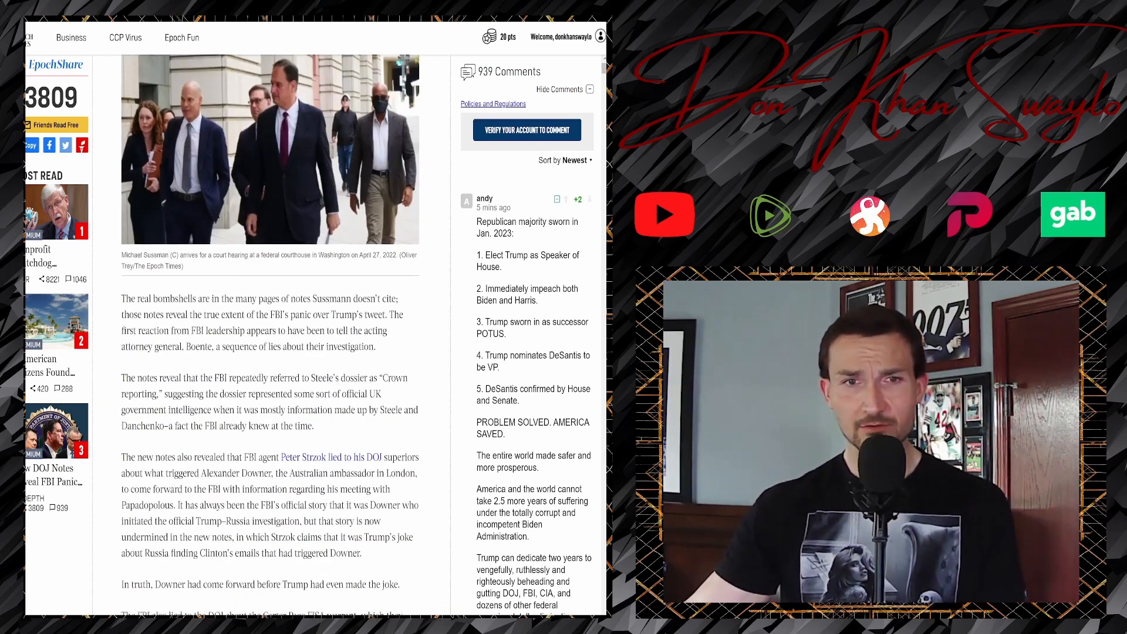
scroll("down", 3)
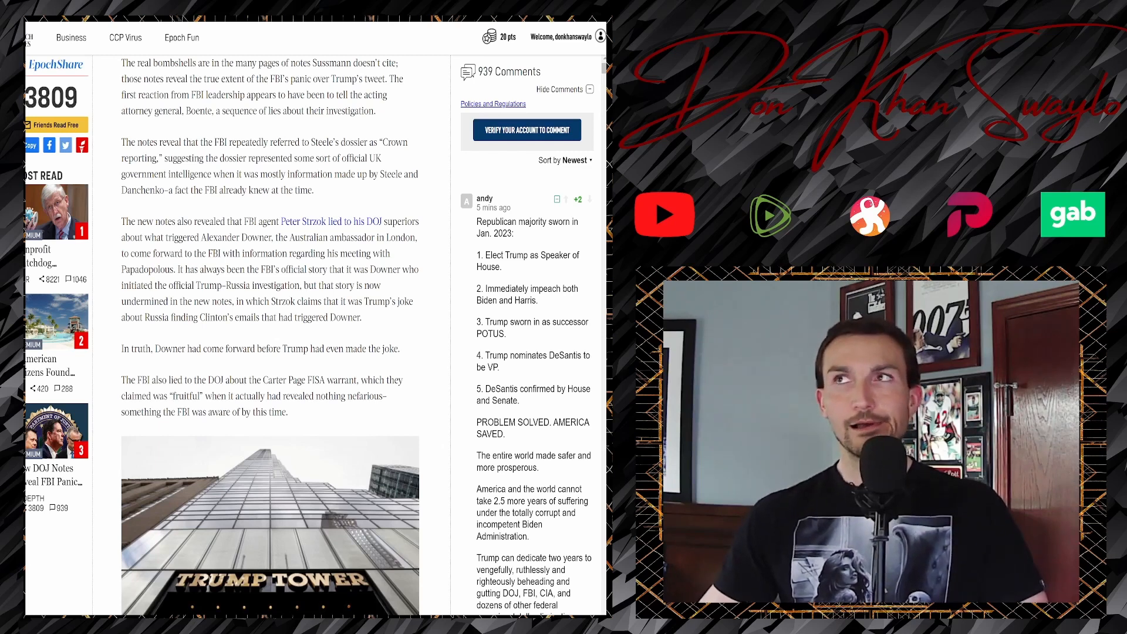
scroll("down", 3)
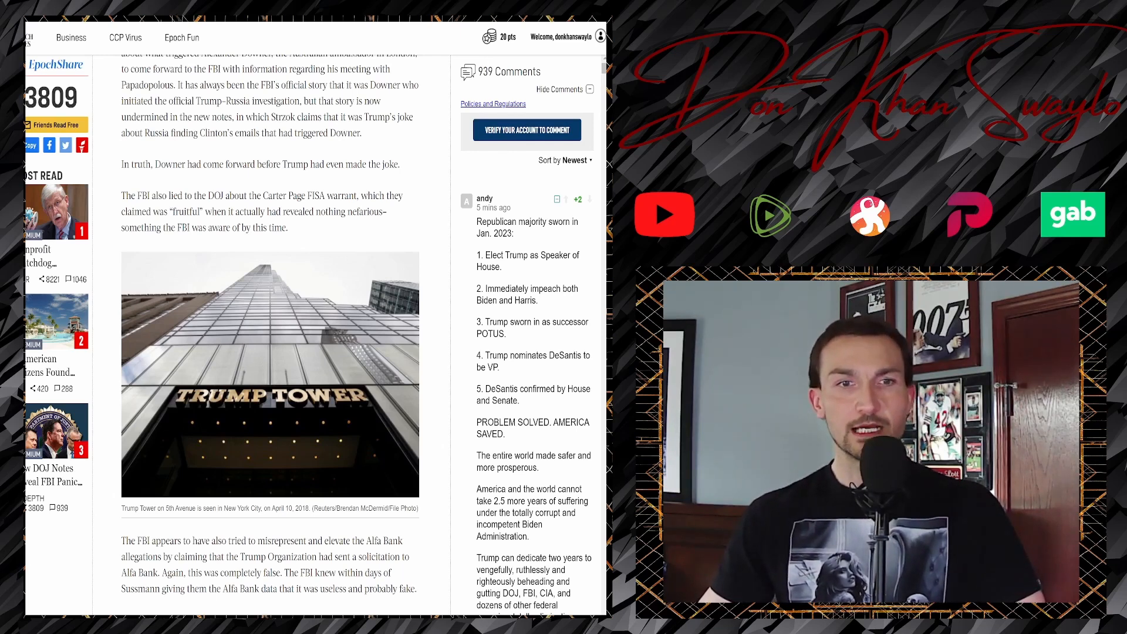
scroll("down", 3)
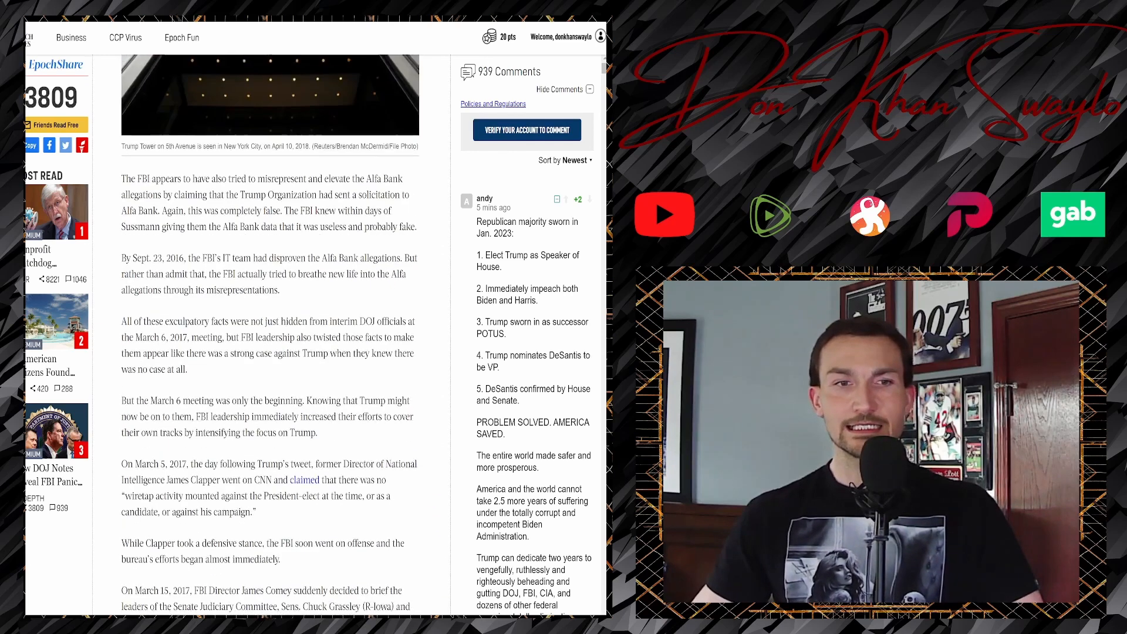
scroll("down", 3)
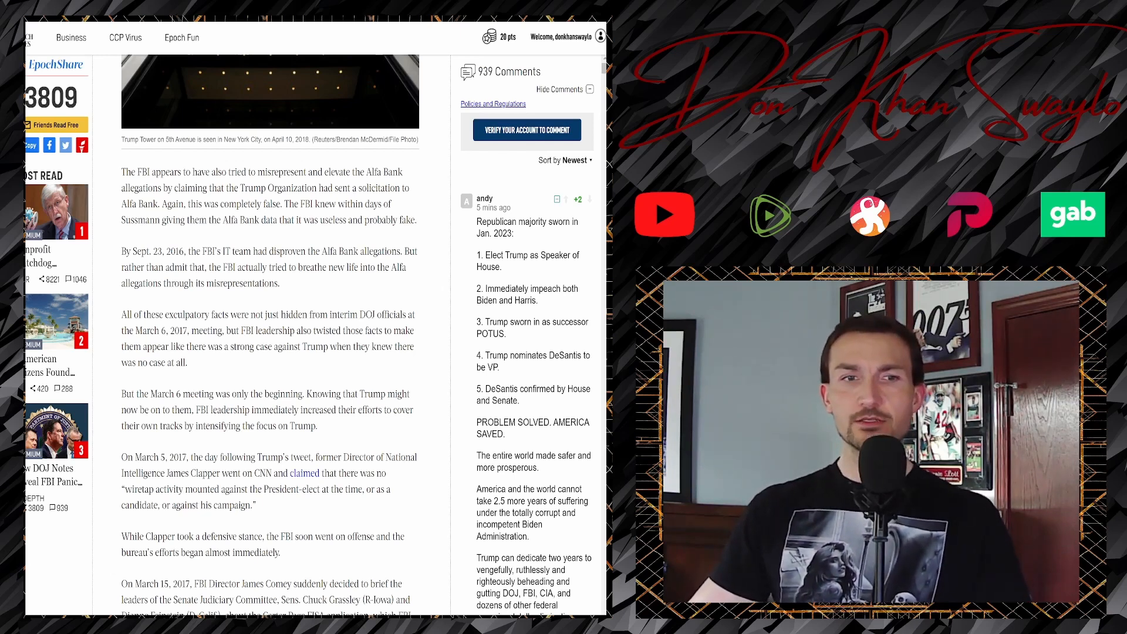
scroll("down", 3)
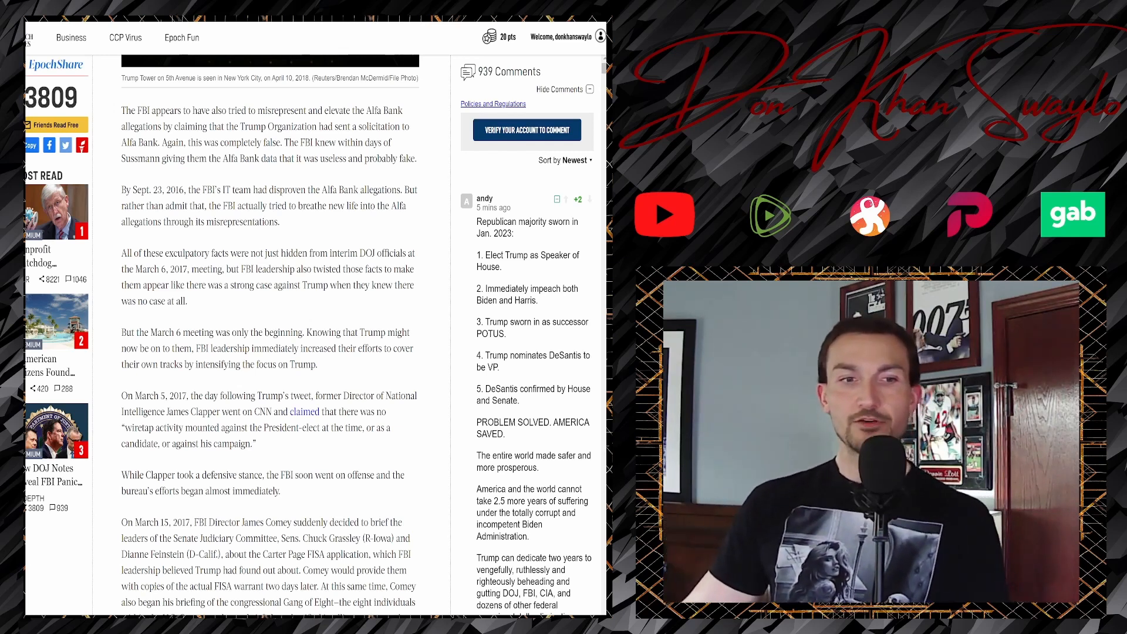
scroll("down", 3)
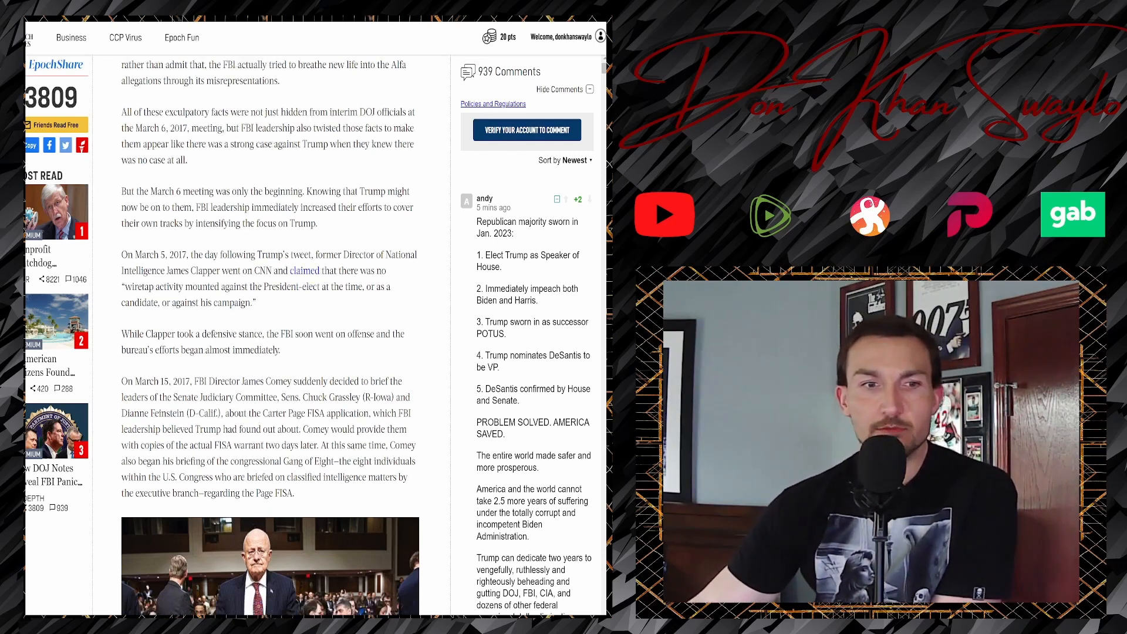
scroll("down", 3)
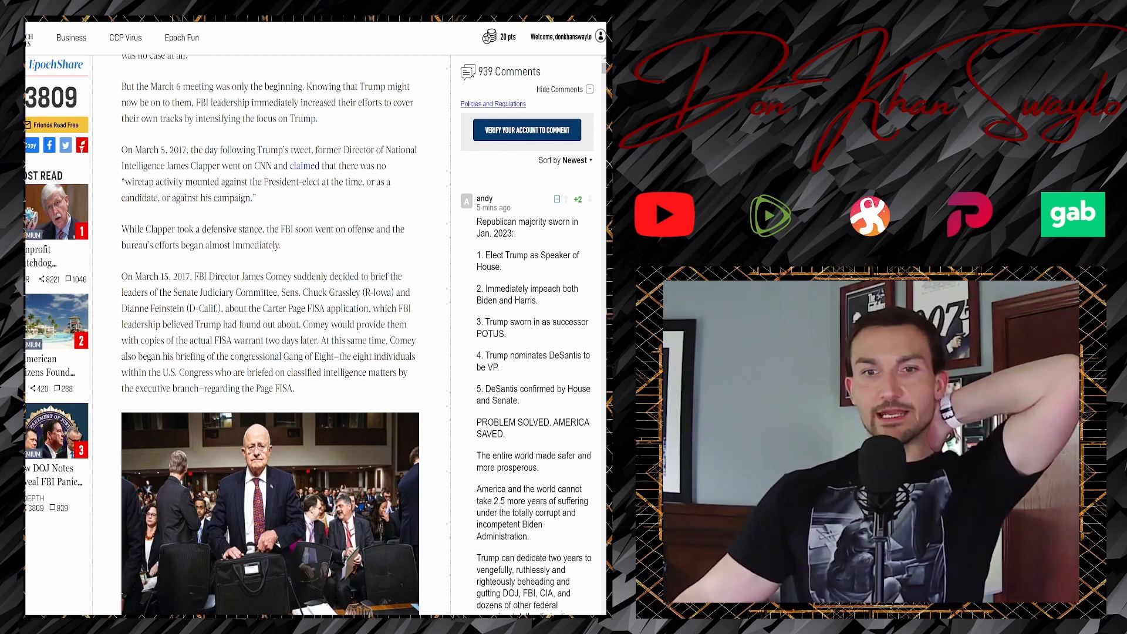
scroll("down", 3)
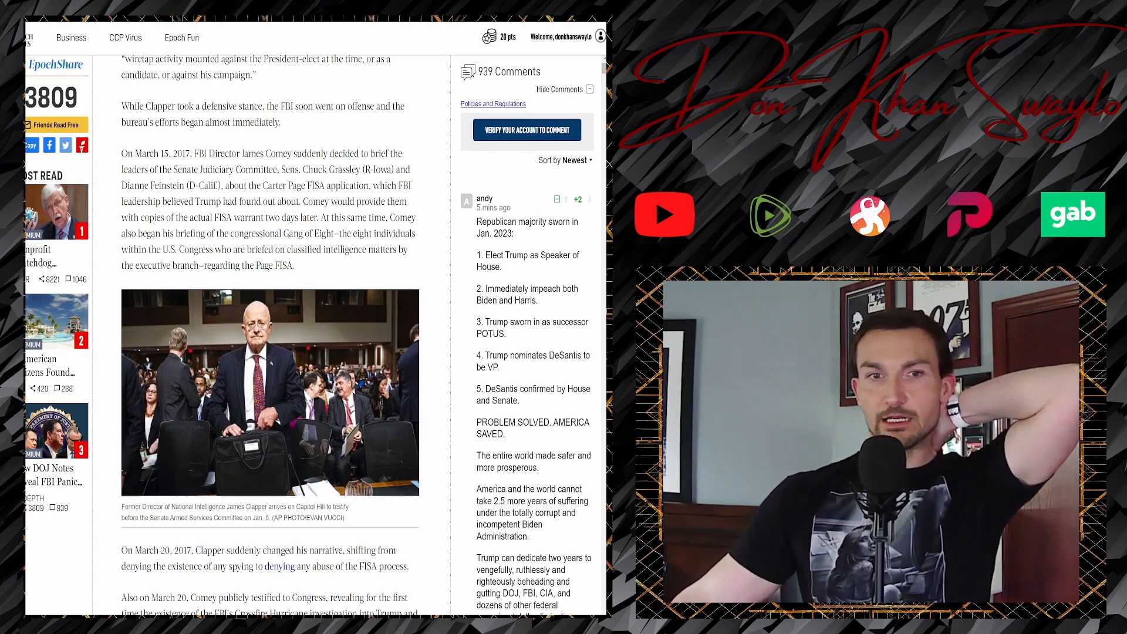
scroll("down", 3)
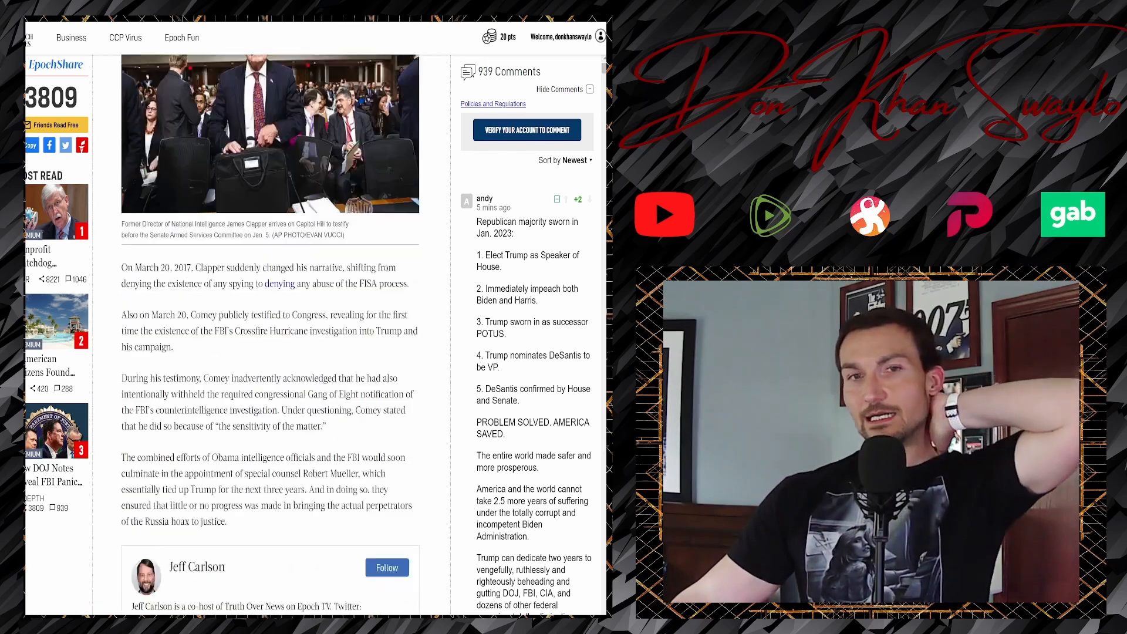
scroll("down", 3)
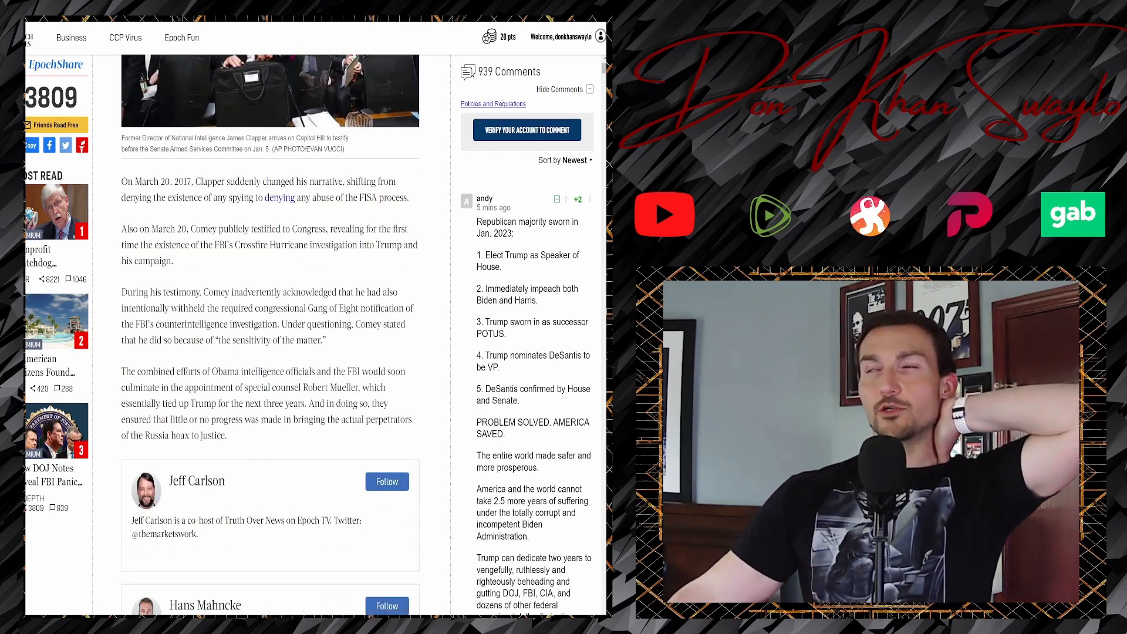